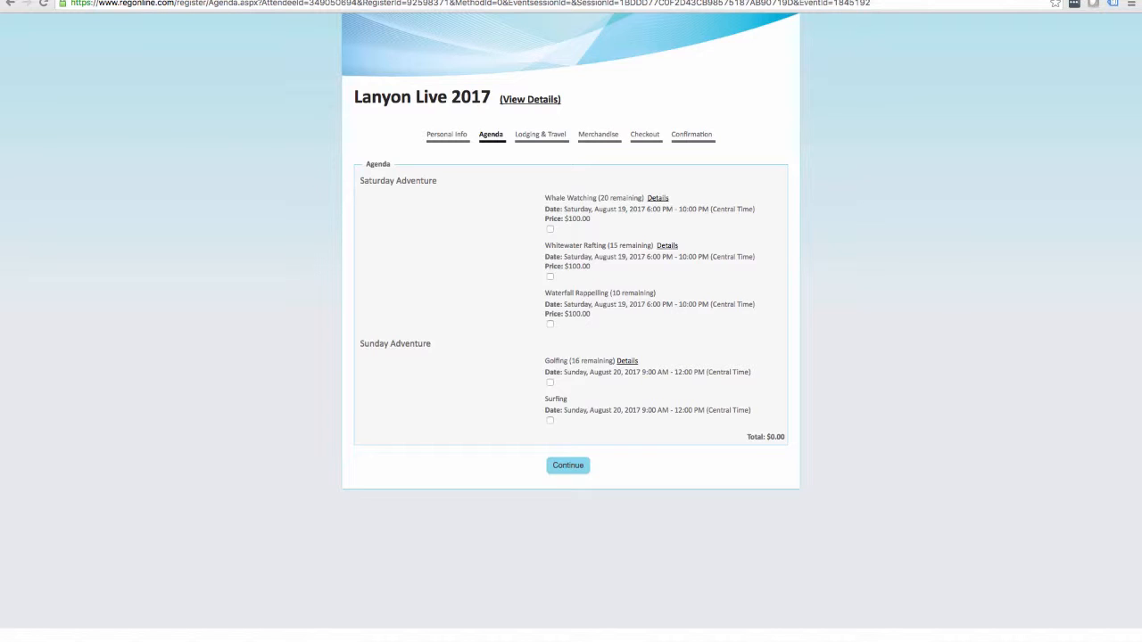
mouse_move(710, 189)
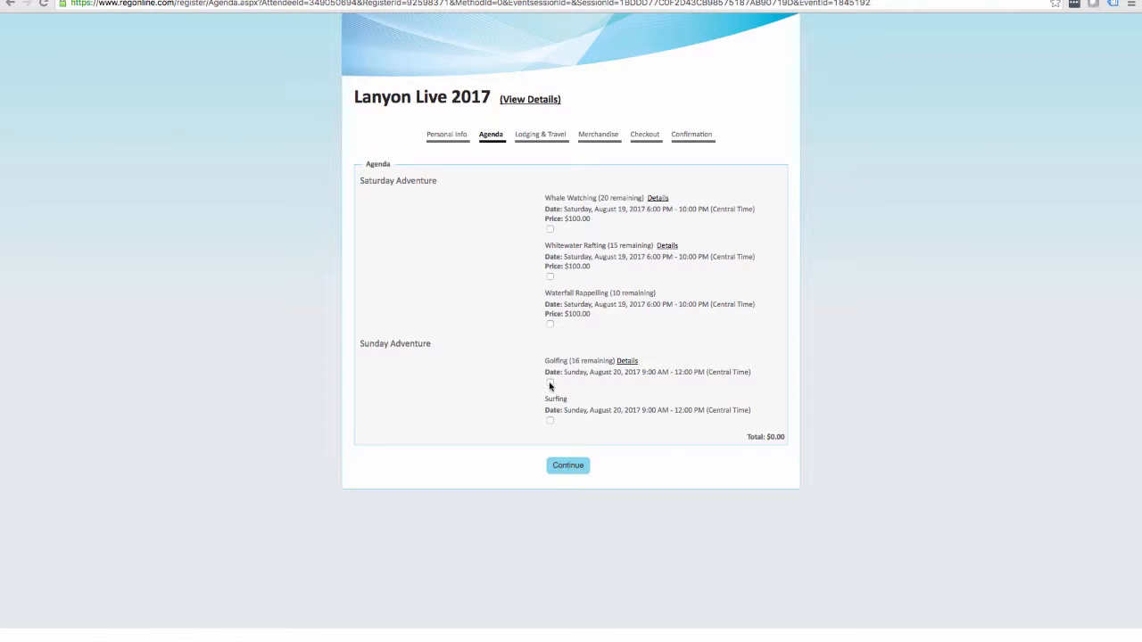
Step: Choose Golfing to reveal its handicap and club questions, then drop it so they hide again
click(549, 382)
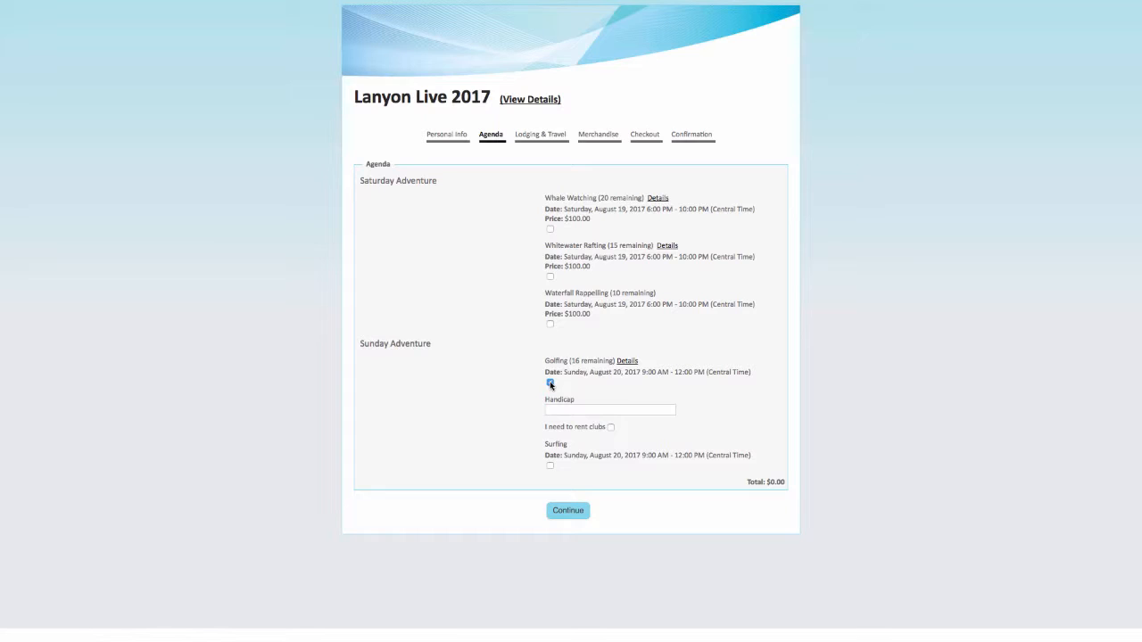
click(550, 382)
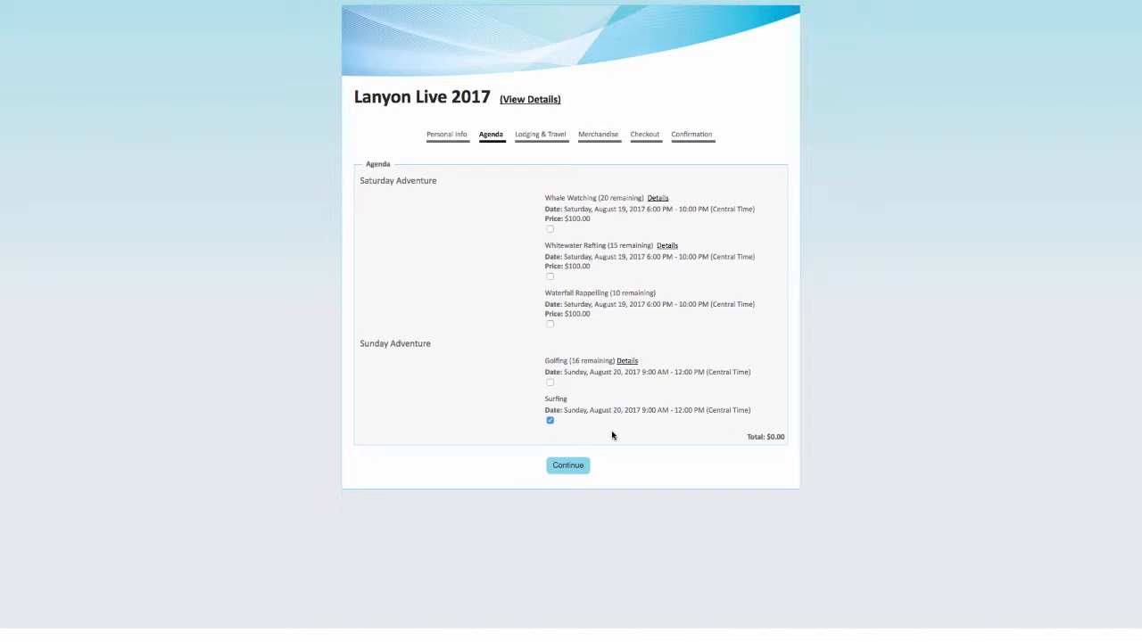
mouse_move(549, 384)
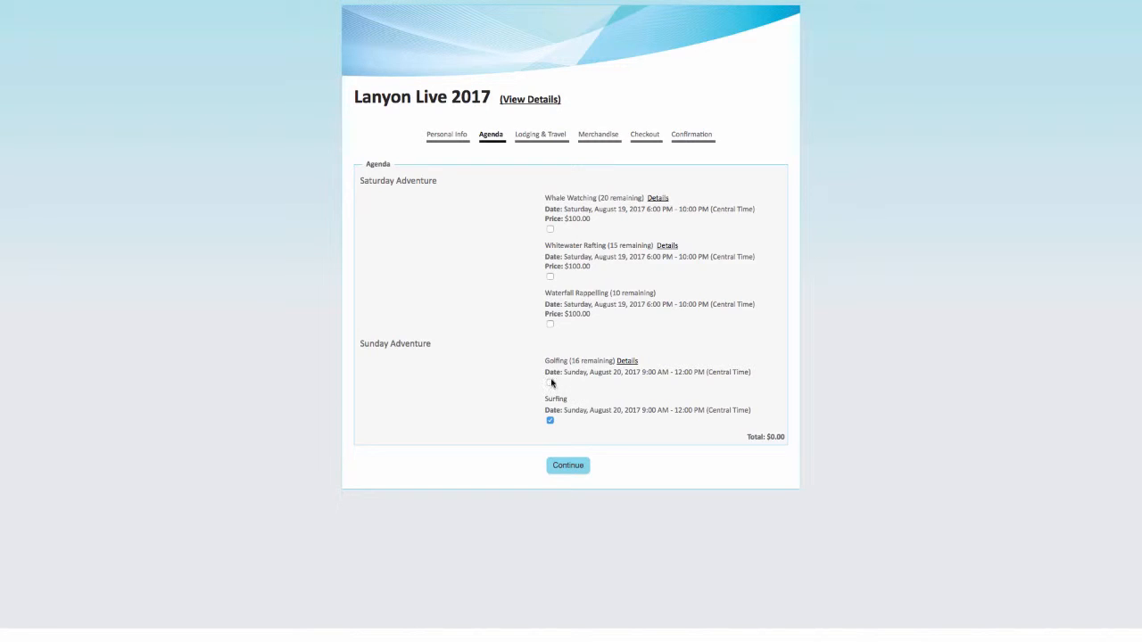
Step: Choose Golfing for Sunday and request club rental, revealing the handicap and club-size questions
click(550, 382)
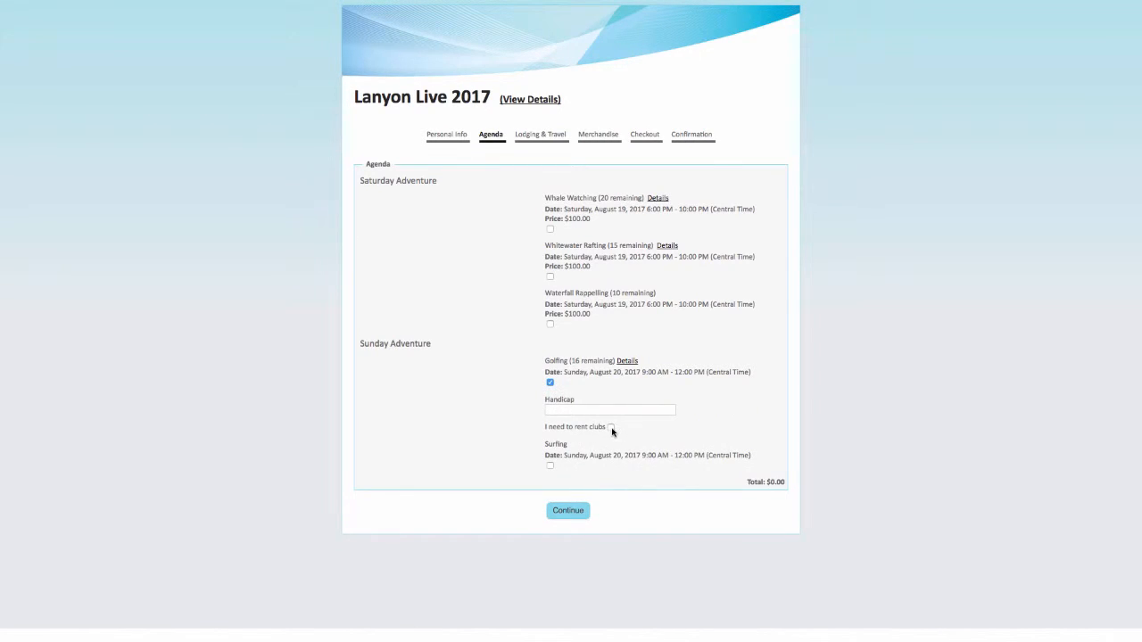
click(610, 428)
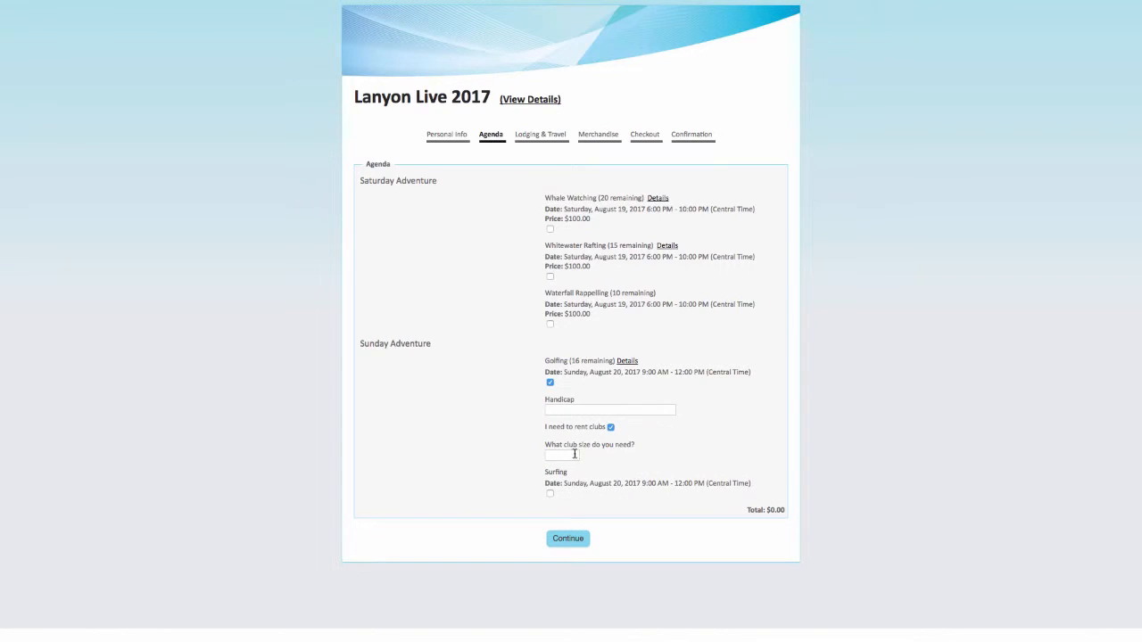
click(562, 455)
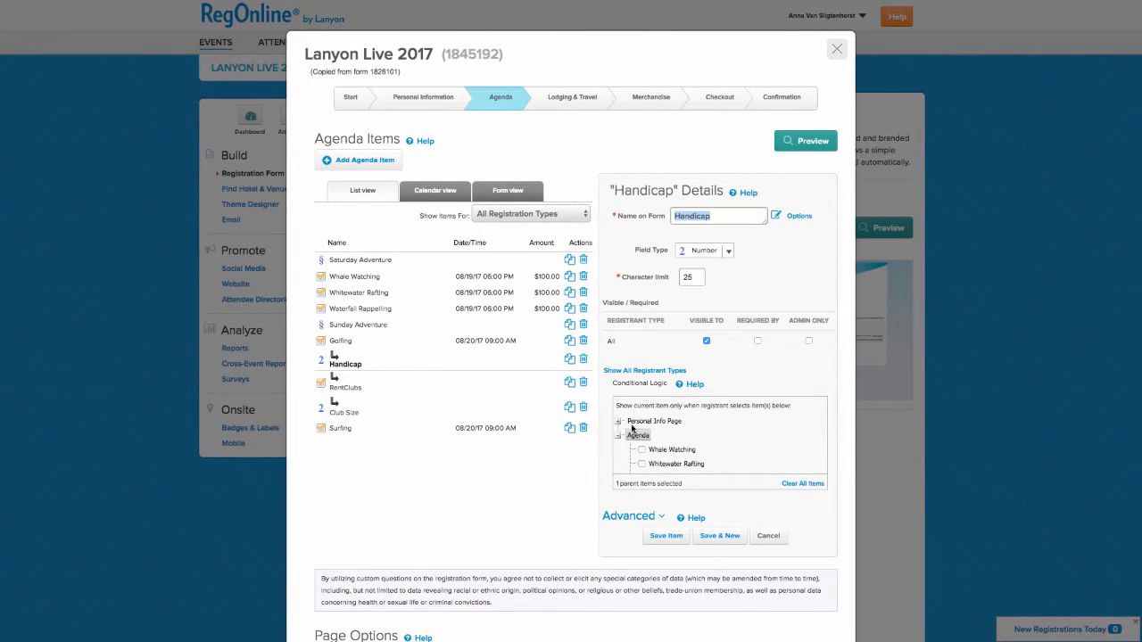
Step: Select the Handicap agenda item in the builder to show its conditional-logic details
click(346, 364)
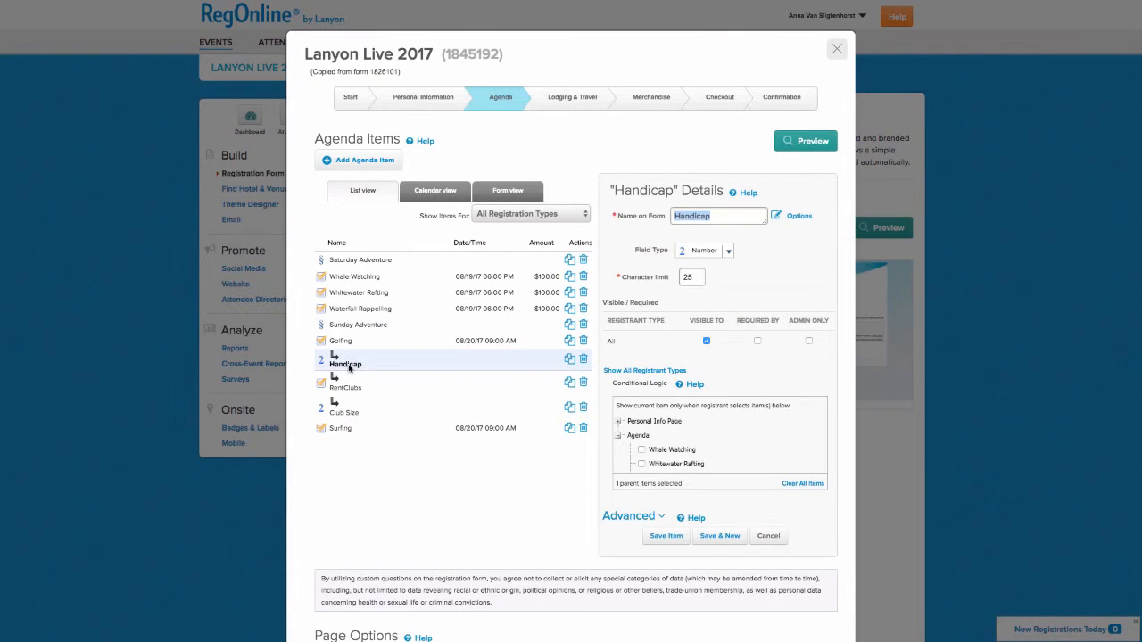